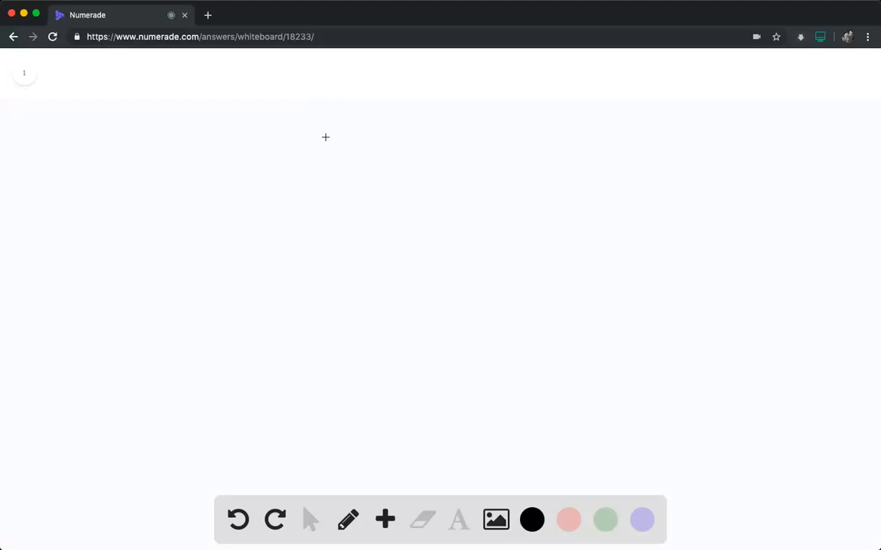
mouse_move(84, 161)
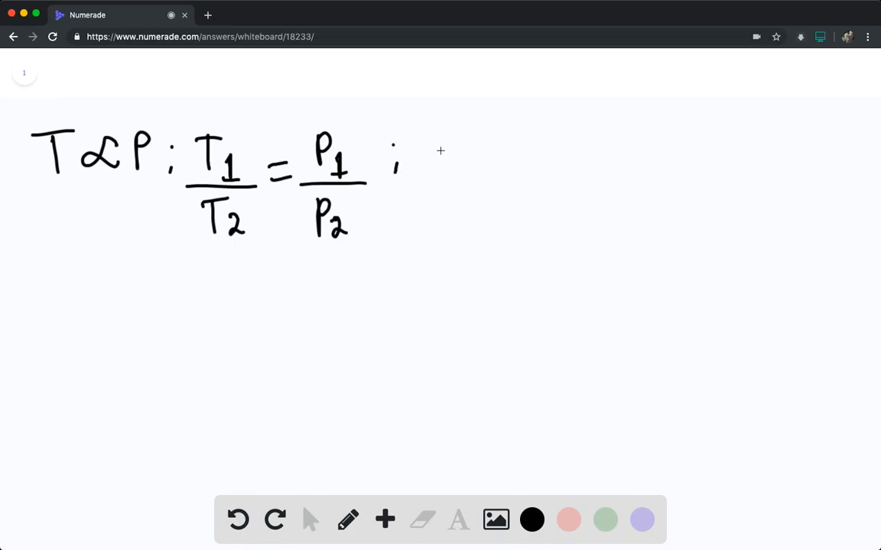
- Handwrite P2 = T2P1/T1 beside the ratio and begin the numerical substitution
left_click_drag(424, 141, 455, 179)
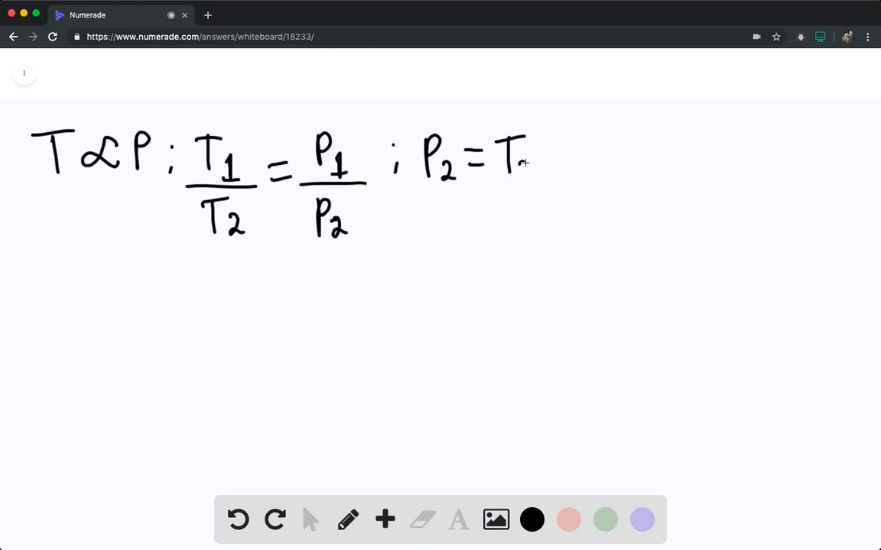
left_click_drag(512, 164, 550, 164)
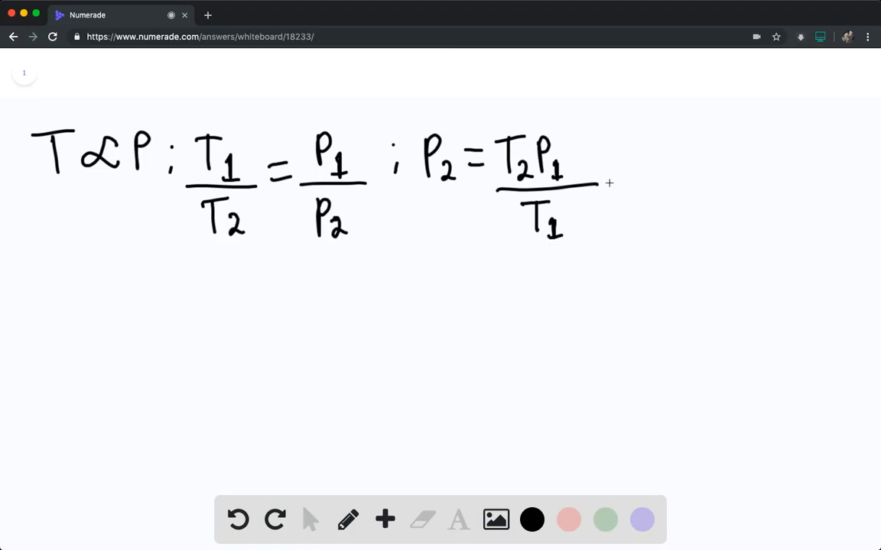
left_click_drag(604, 164, 620, 157)
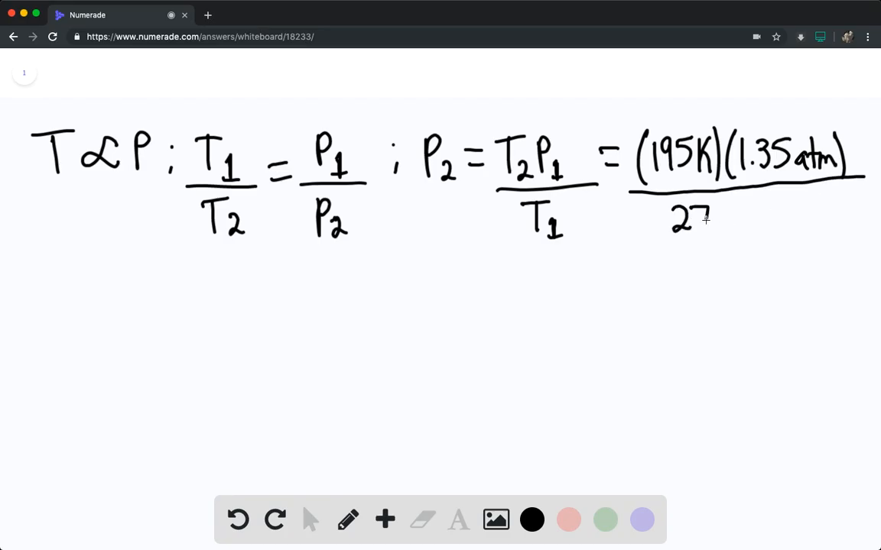
- Write (195 K)(1.35 atm)/(273.16 K) and start 'P2 = 0' on the line below
type("273.16")
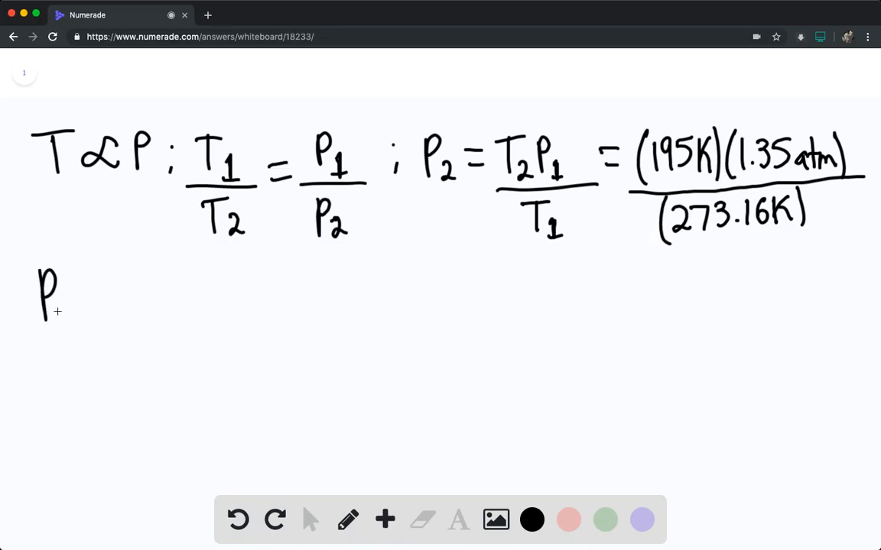
left_click_drag(73, 306, 141, 294)
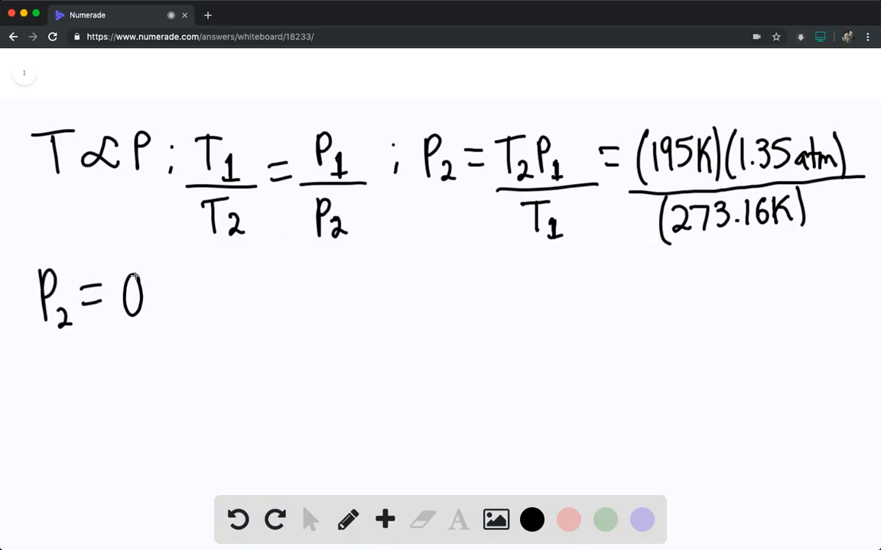
- Finish P2 = 0.964 atm and annotate it 'P of gas @ solidification'
type(".964 atm ←")
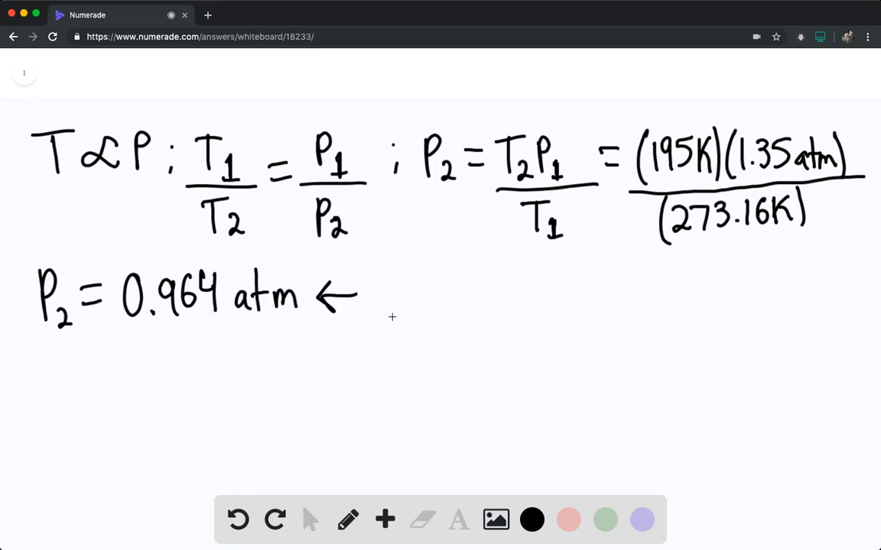
left_click_drag(374, 295, 416, 306)
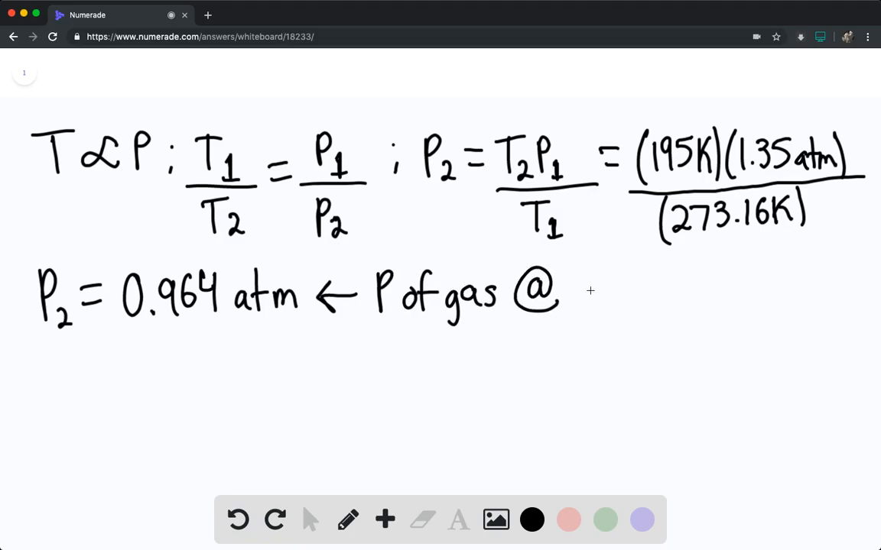
left_click_drag(577, 294, 654, 294)
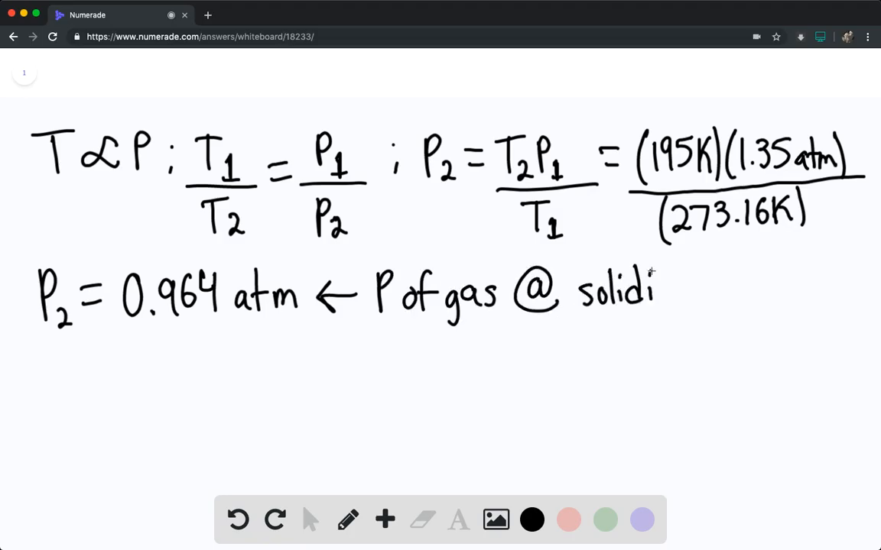